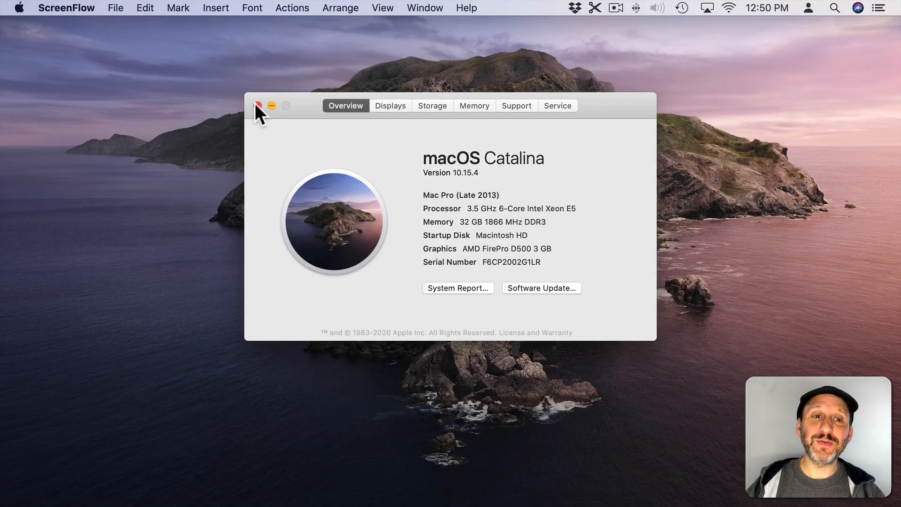
# Close the About This Mac window showing macOS Catalina 10.15.4, leaving the desktop clear
pyautogui.click(259, 105)
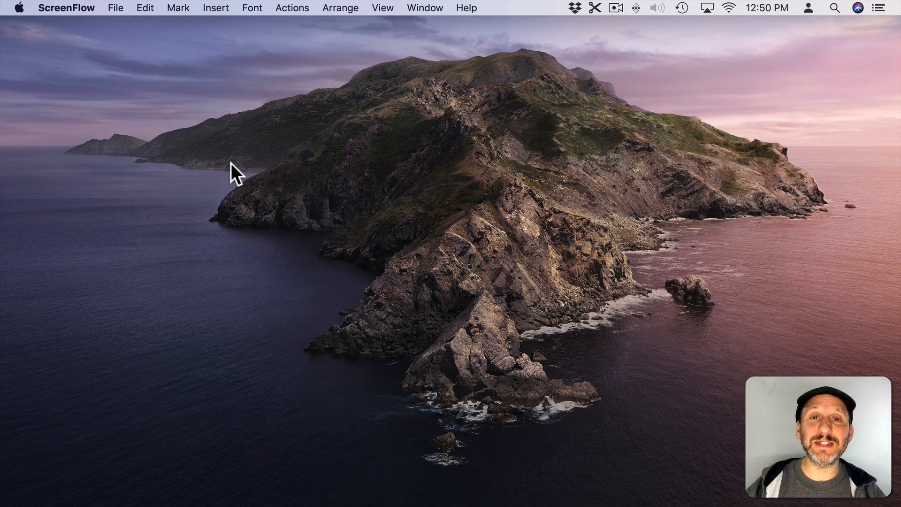
pyautogui.moveTo(219, 348)
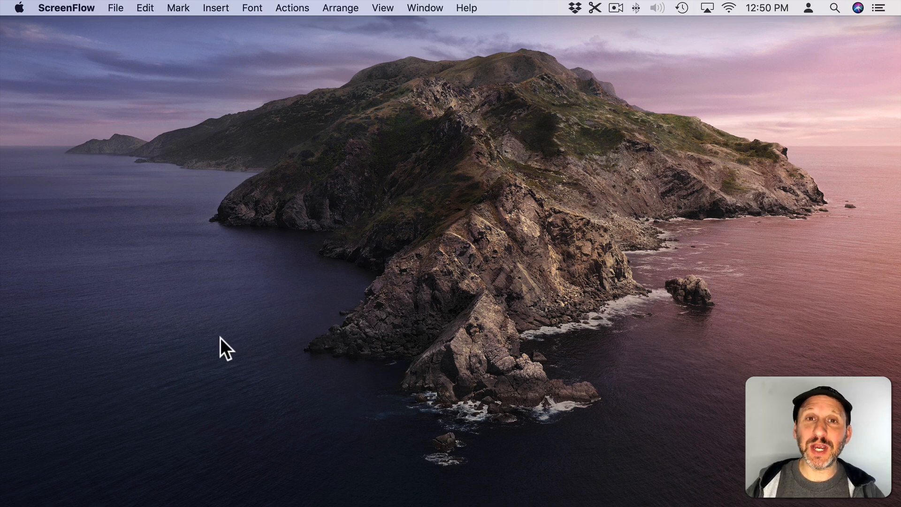
pyautogui.moveTo(41, 498)
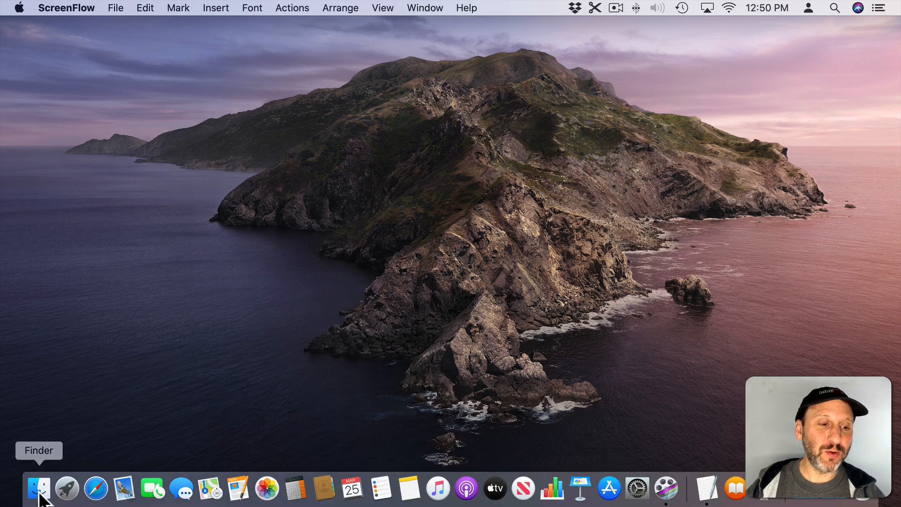
# Show iCloud Documents in a new Finder window and pick out the Shared Project folder for sharing
pyautogui.click(38, 488)
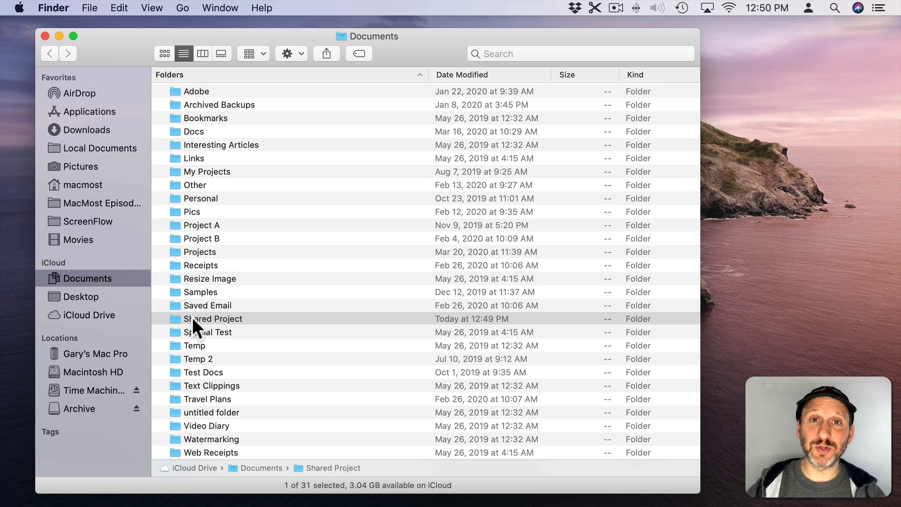
pyautogui.moveTo(232, 310)
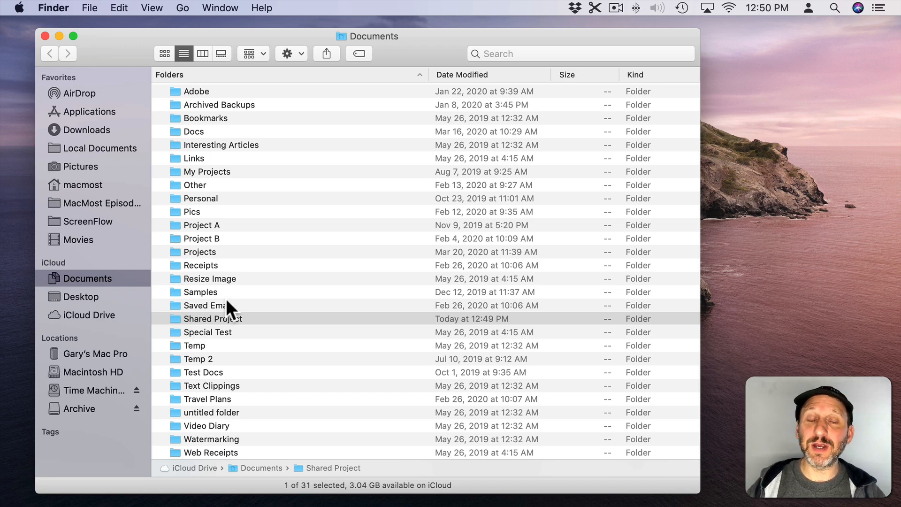
pyautogui.moveTo(181, 330)
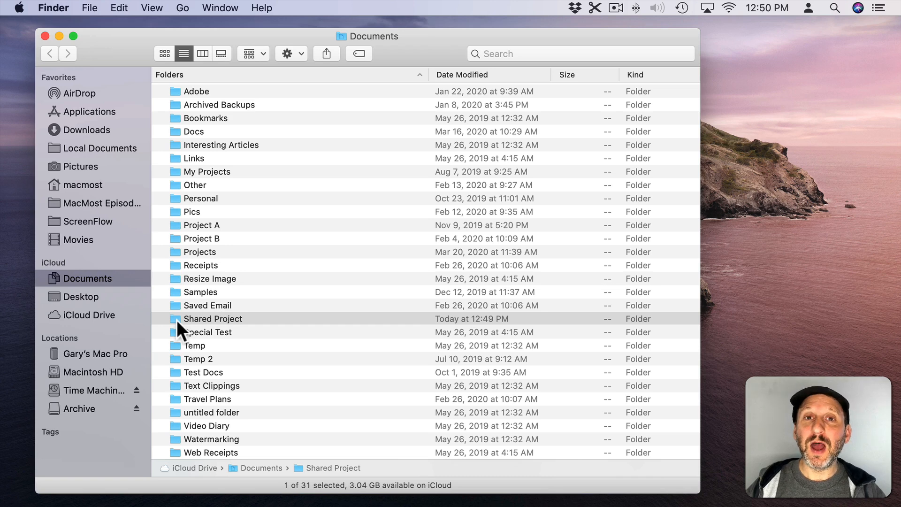
pyautogui.moveTo(280, 141)
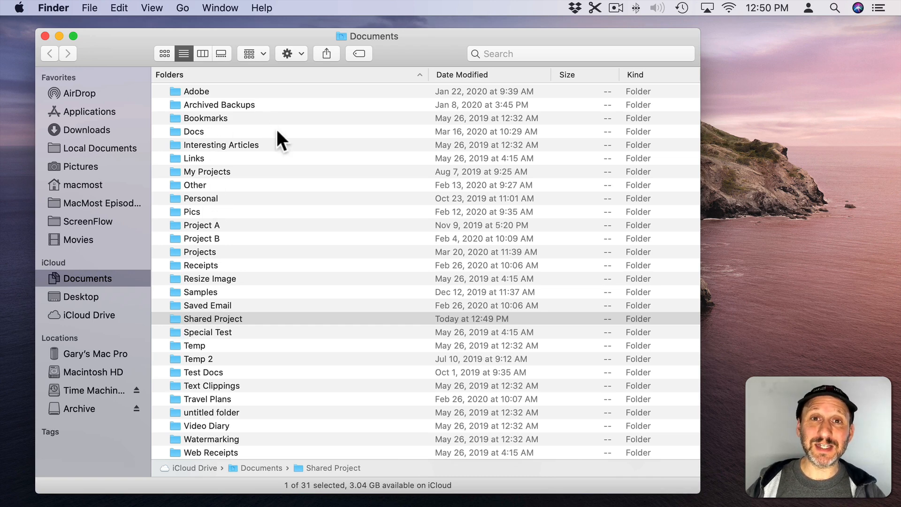
pyautogui.moveTo(79, 282)
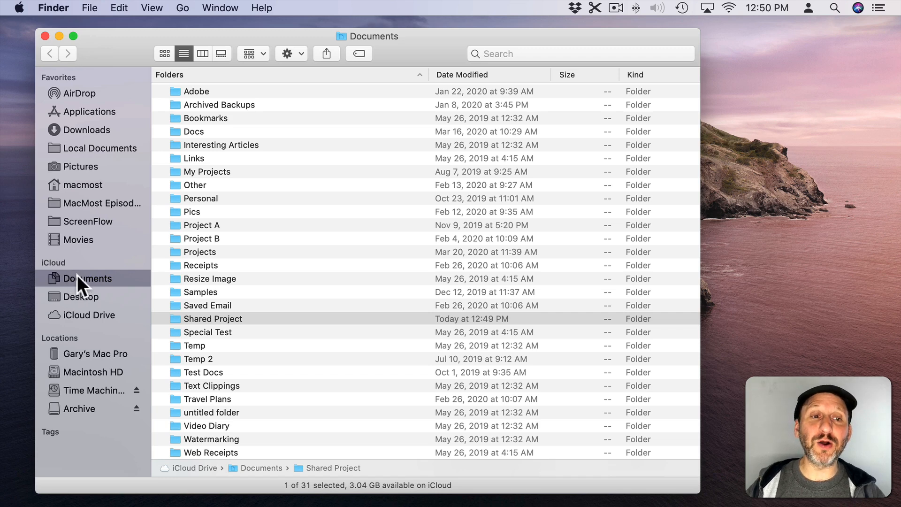
pyautogui.click(213, 319)
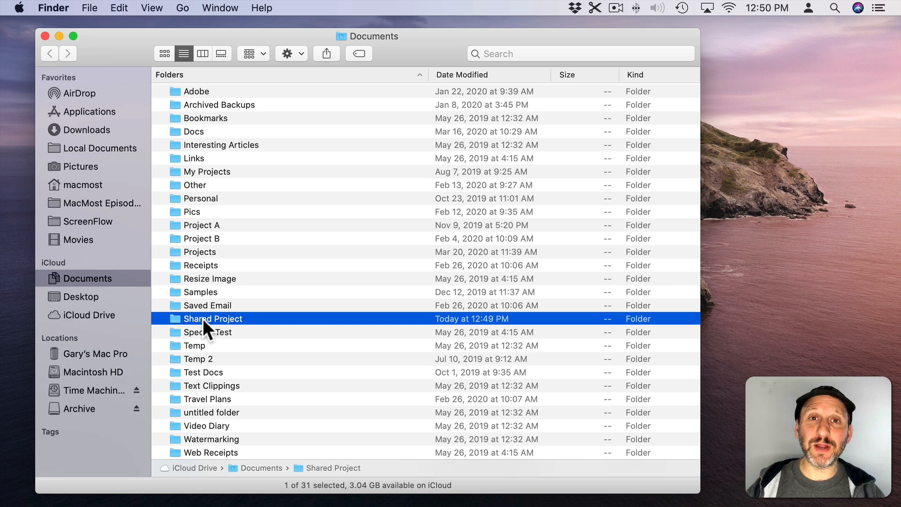
pyautogui.rightClick(212, 319)
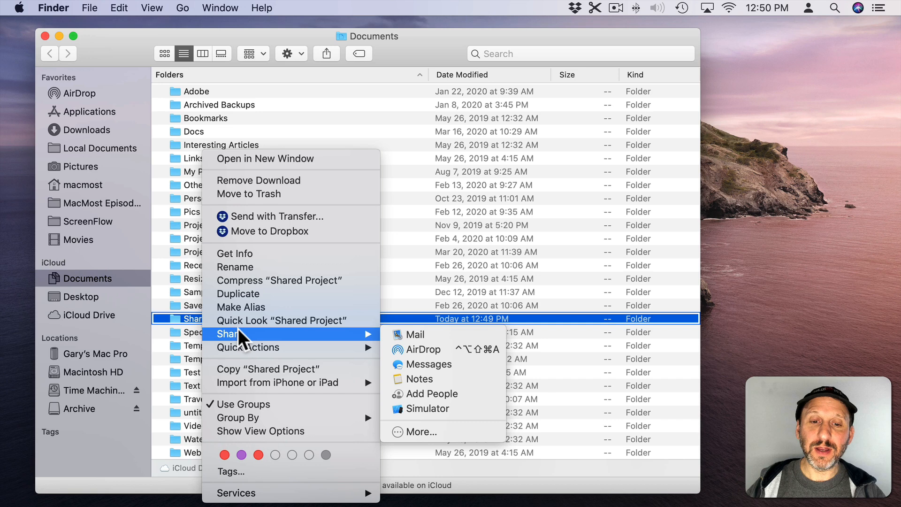
pyautogui.press('Escape')
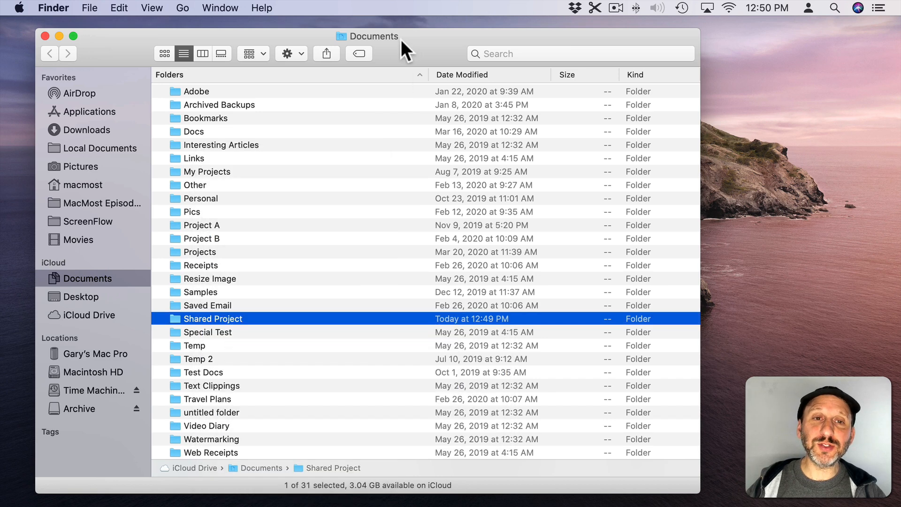
pyautogui.moveTo(326, 54)
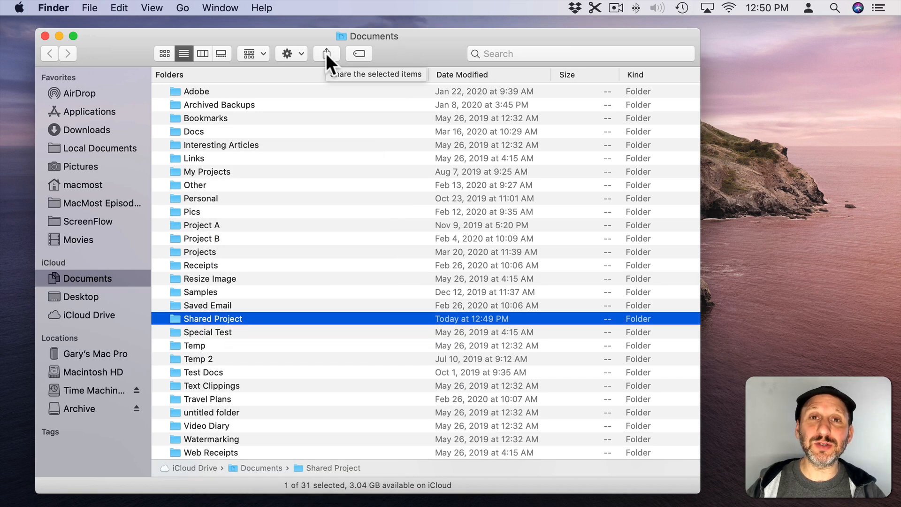
pyautogui.click(326, 53)
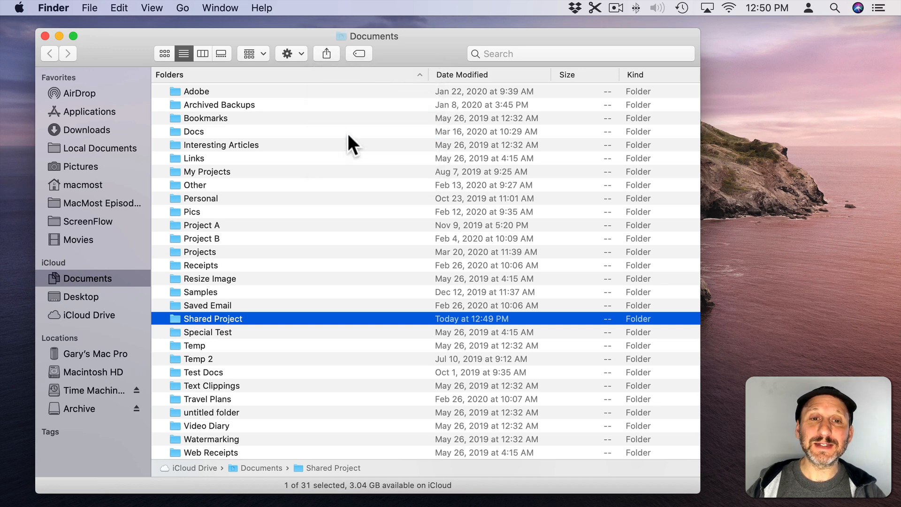
# Set the Shared Project invitation to Anyone with the link with View only permission
pyautogui.click(326, 53)
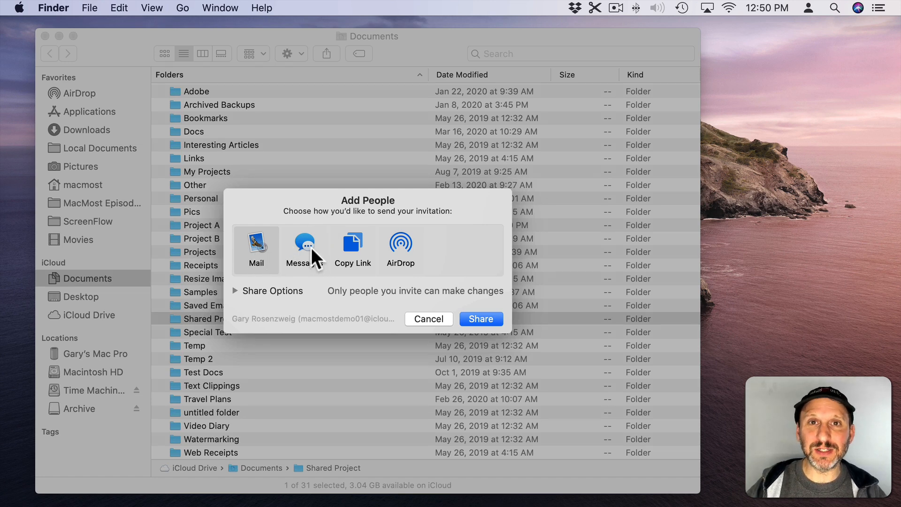
pyautogui.moveTo(276, 269)
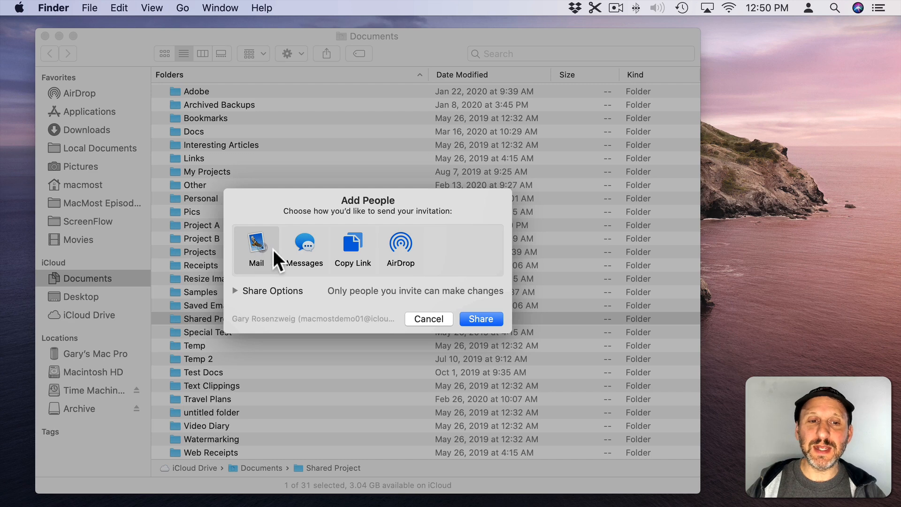
pyautogui.moveTo(400, 265)
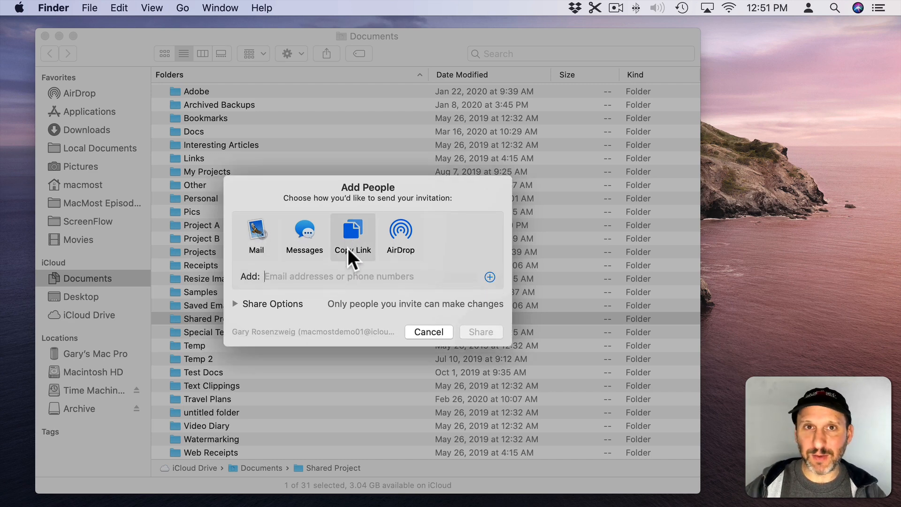
pyautogui.moveTo(319, 277)
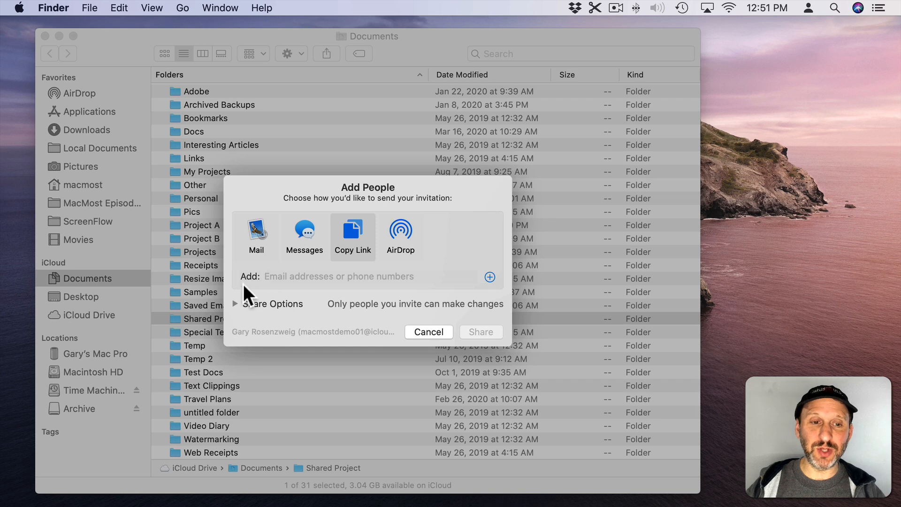
pyautogui.click(235, 304)
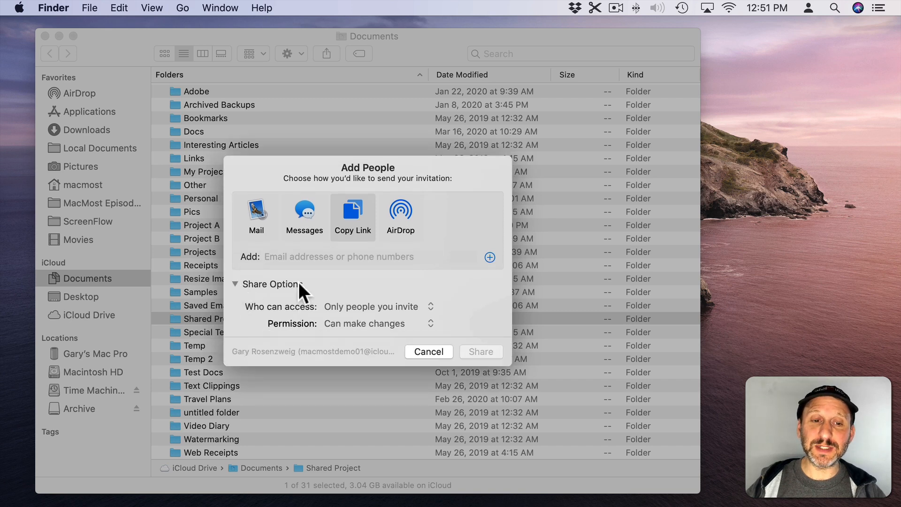
pyautogui.click(371, 306)
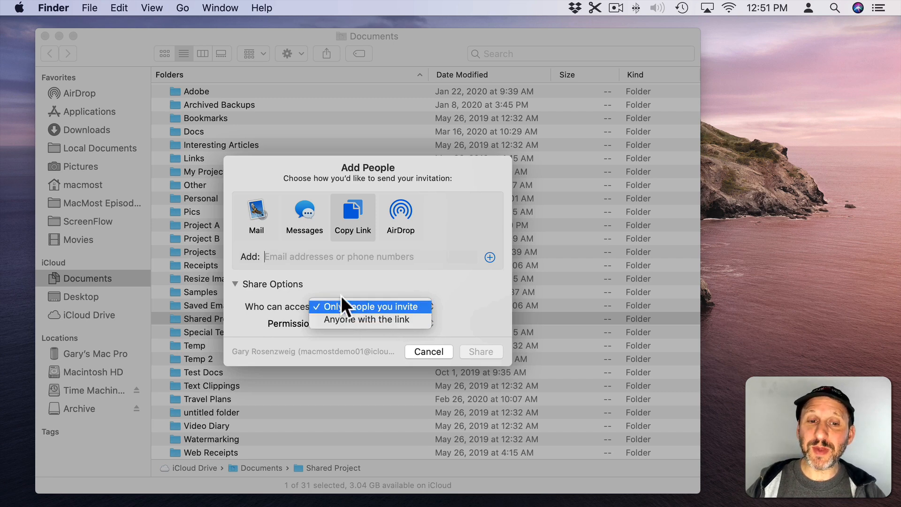
pyautogui.click(364, 306)
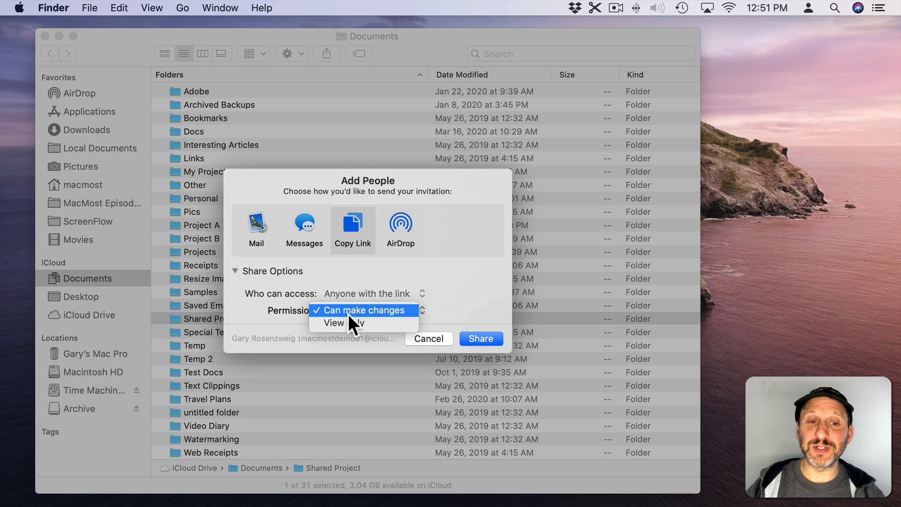
pyautogui.click(334, 322)
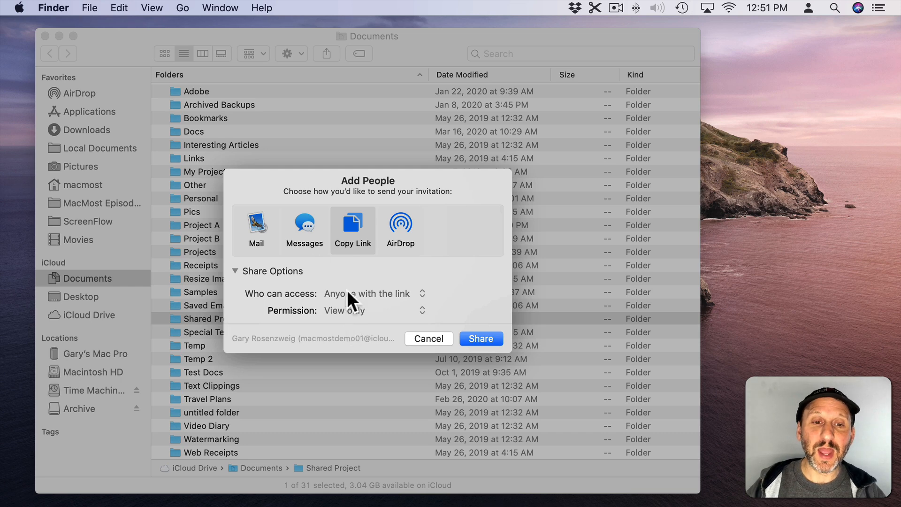
# Share Shared Project via Copy Link so it becomes Shared by Me
pyautogui.click(481, 338)
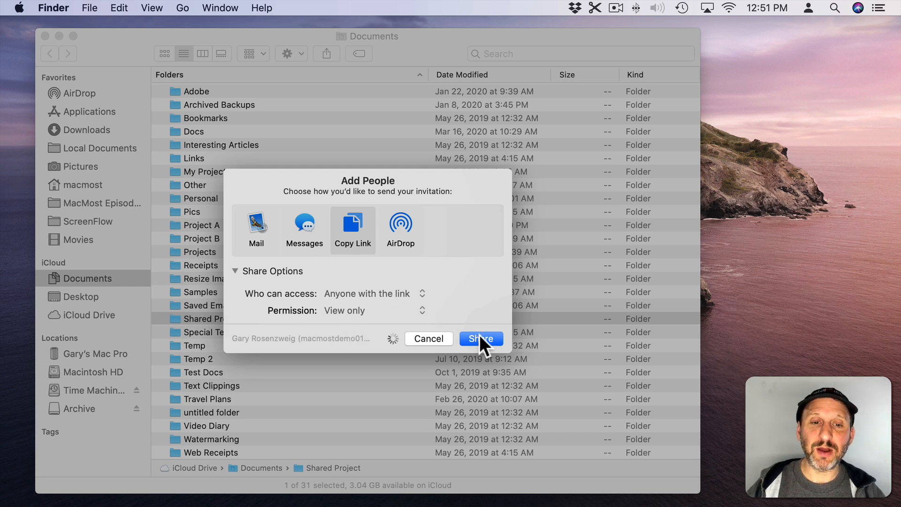
pyautogui.click(482, 339)
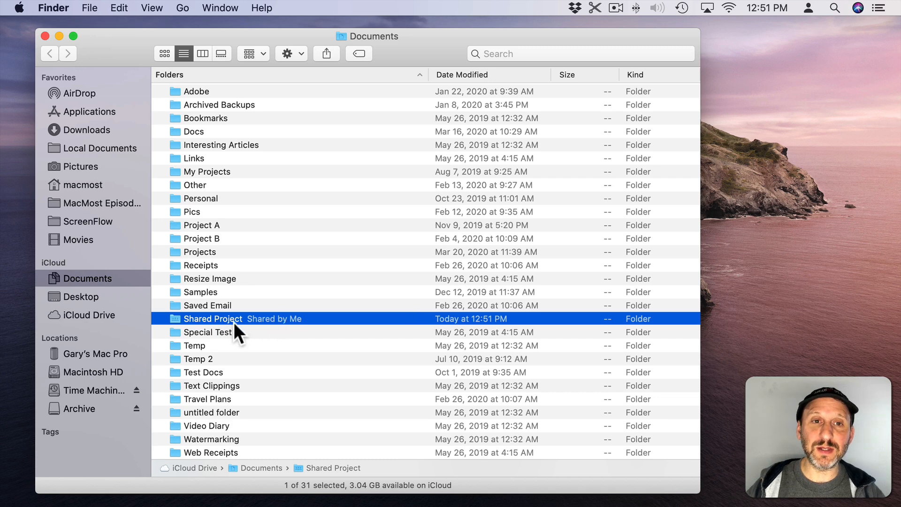
pyautogui.click(326, 53)
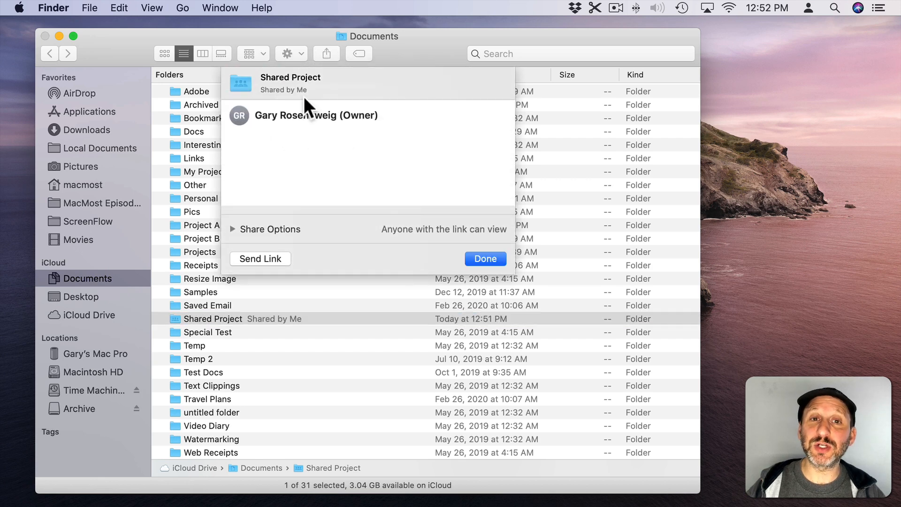
# Review the shared folder's access and permission details, finish with Done, and reselect Shared Project
pyautogui.click(233, 229)
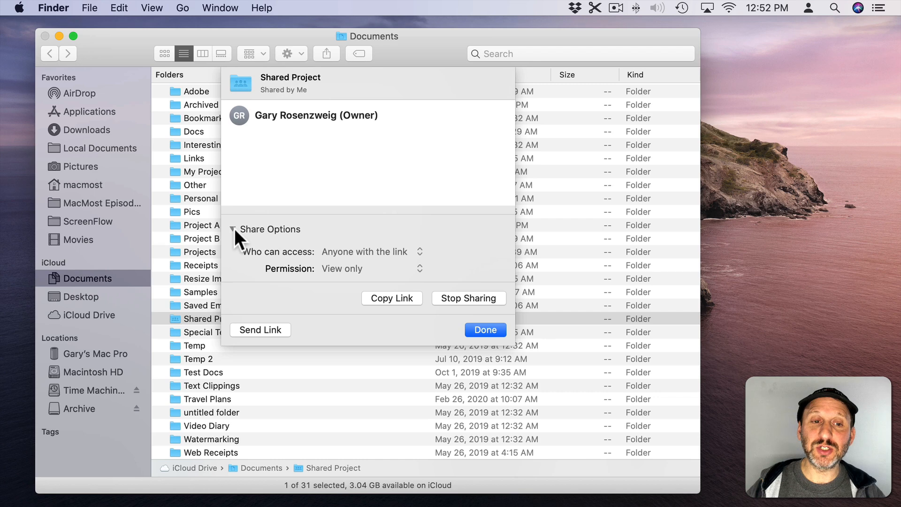
pyautogui.moveTo(257, 240)
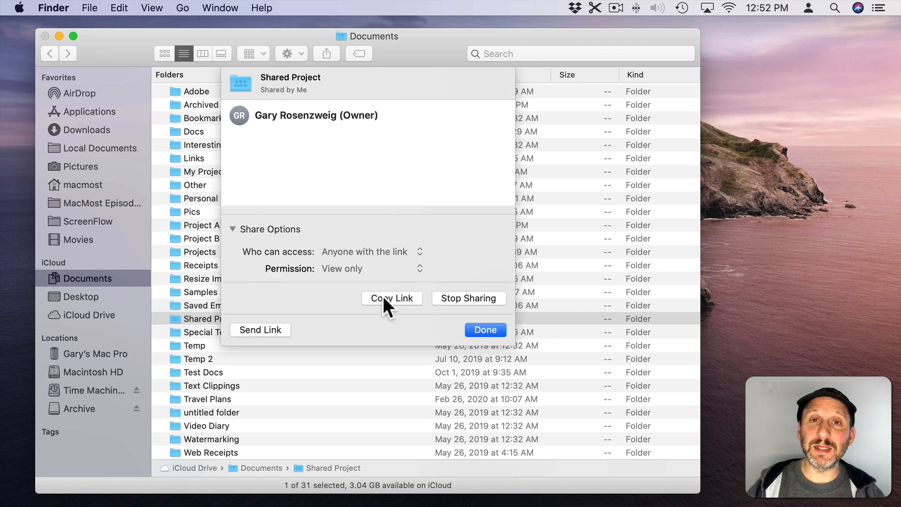
pyautogui.moveTo(264, 313)
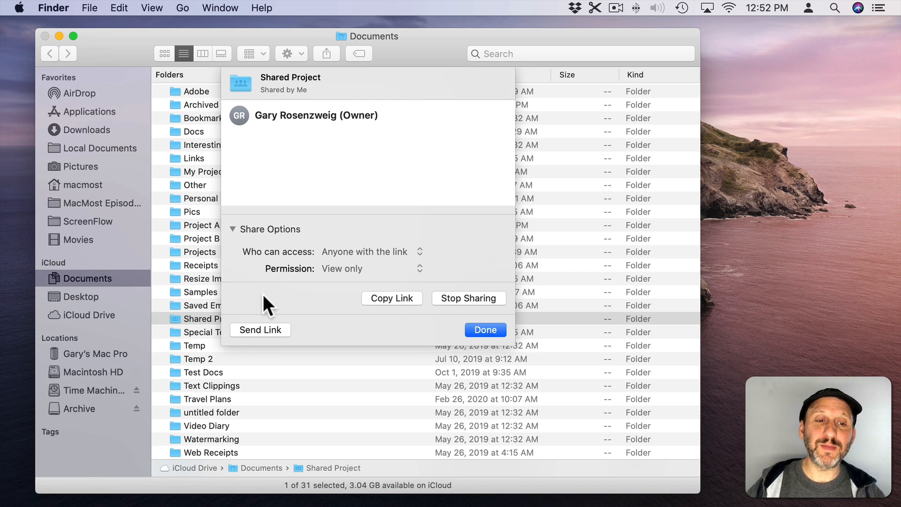
pyautogui.click(260, 330)
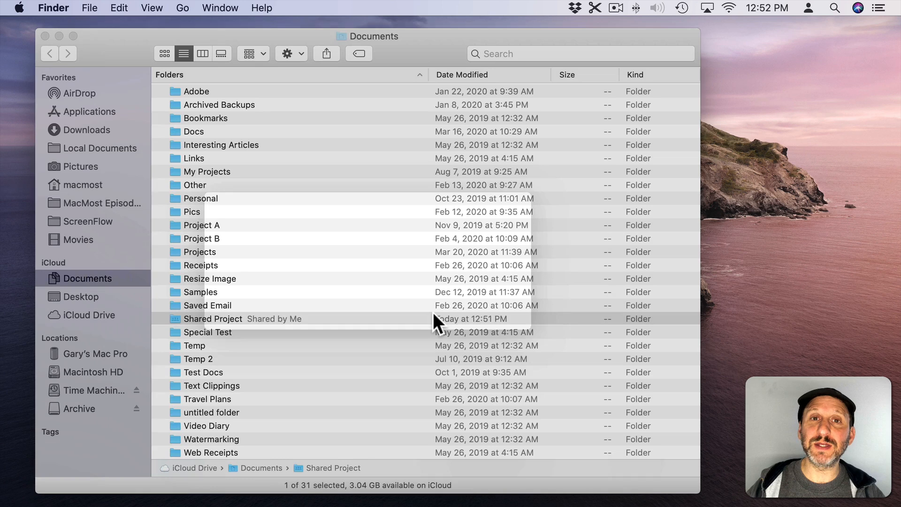
pyautogui.click(212, 319)
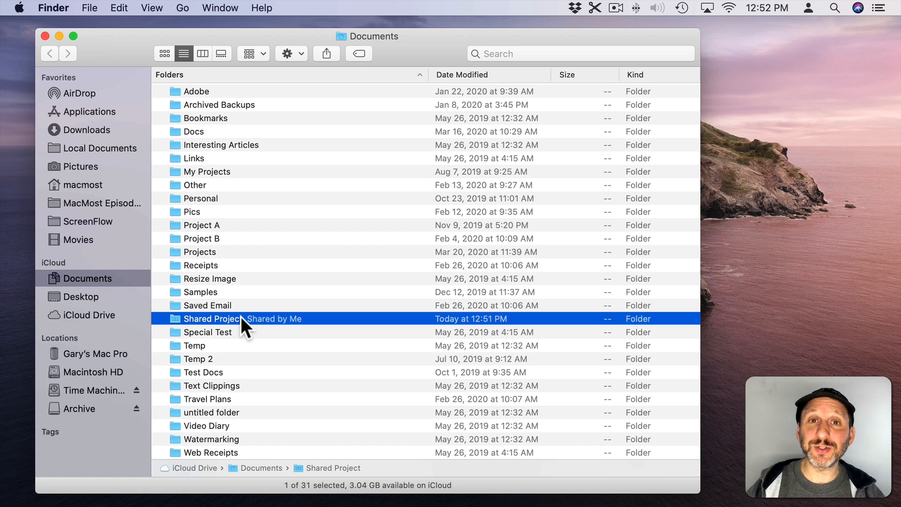
# Go to System Preferences > Screen Time > Communication, where everyone is allowed during screen time and downtime
pyautogui.click(19, 8)
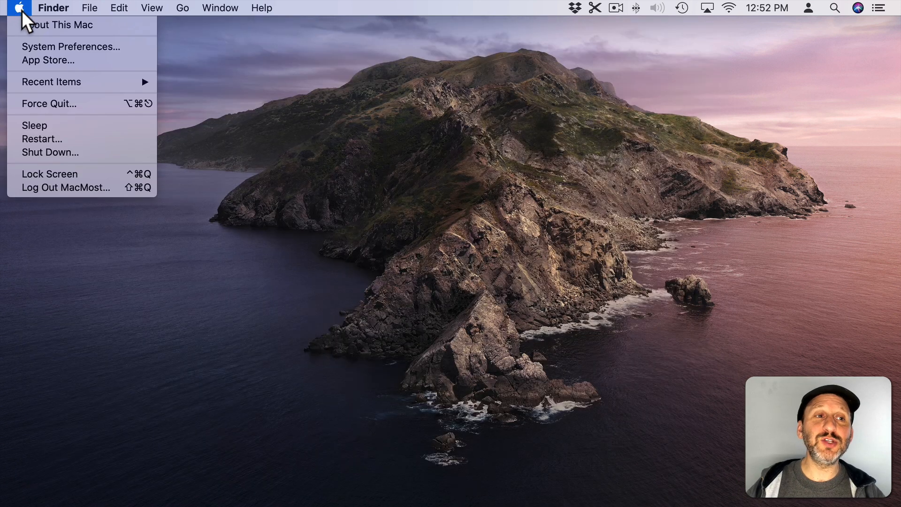
pyautogui.click(70, 47)
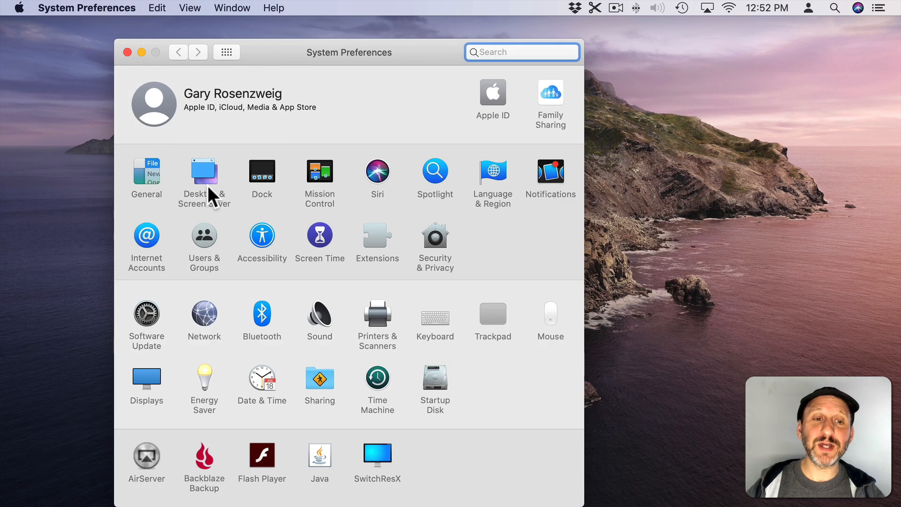
pyautogui.click(319, 234)
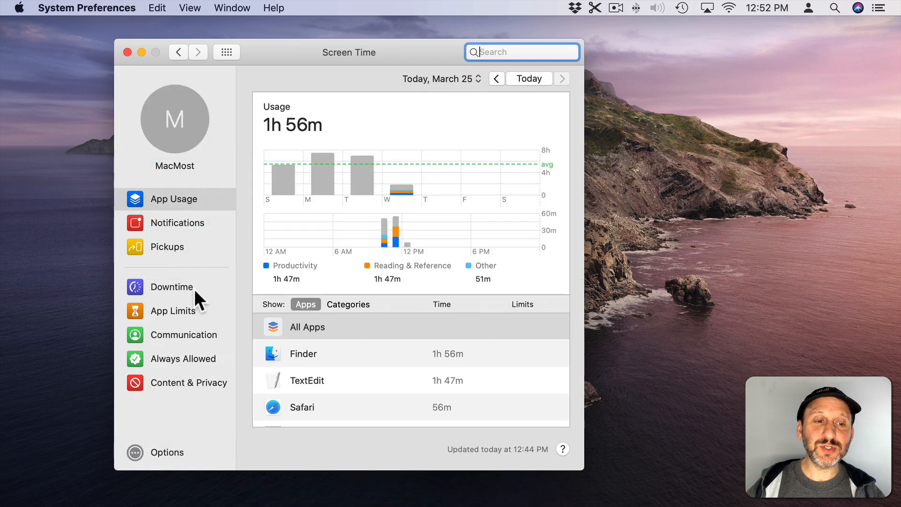
pyautogui.click(183, 334)
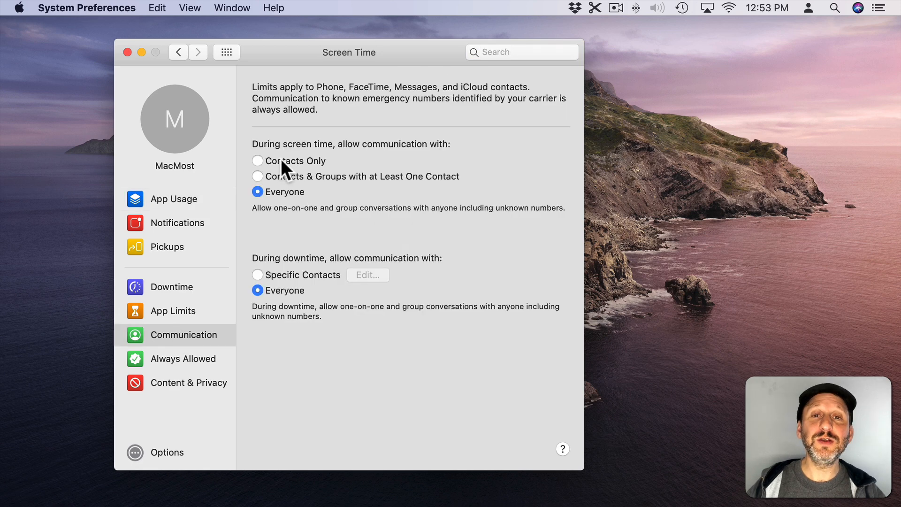
pyautogui.moveTo(295, 249)
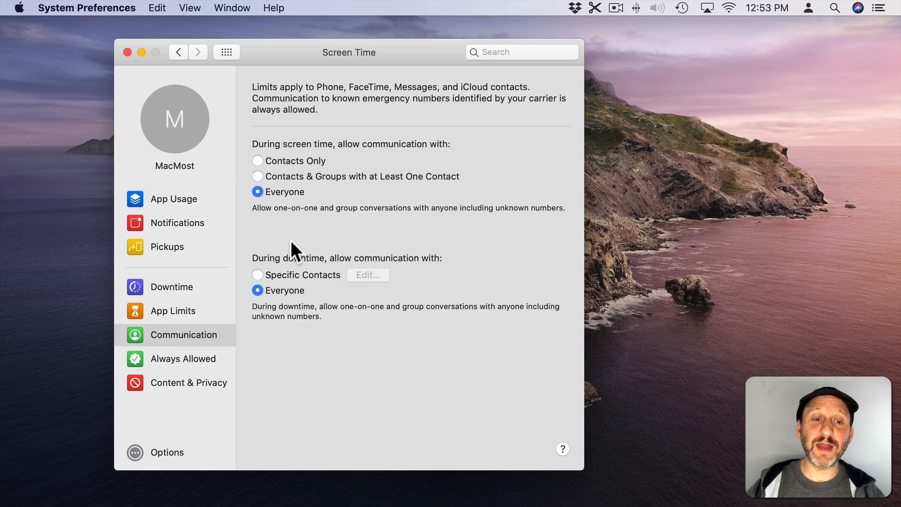
pyautogui.moveTo(298, 272)
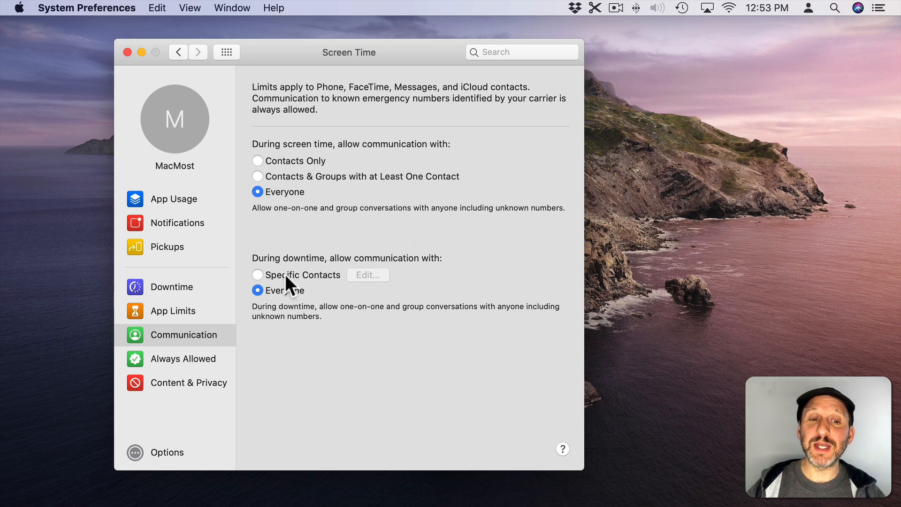
pyautogui.moveTo(369, 303)
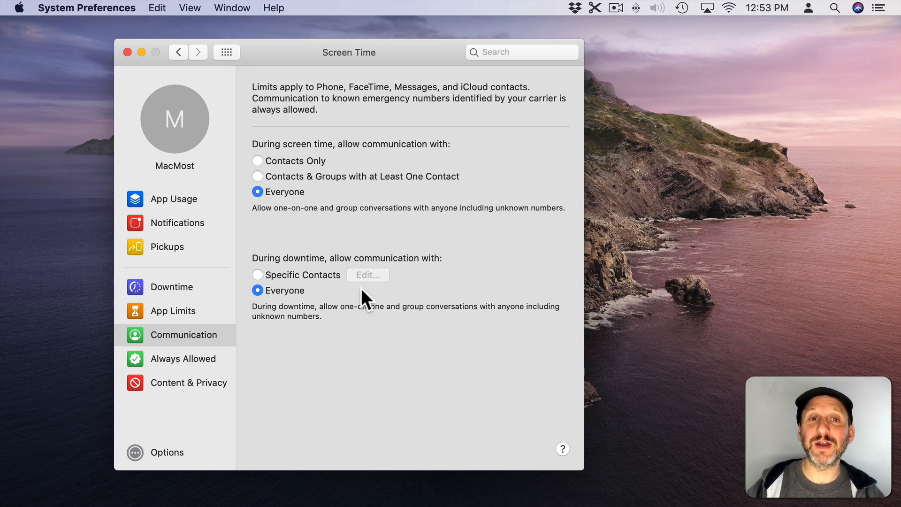
pyautogui.moveTo(292, 239)
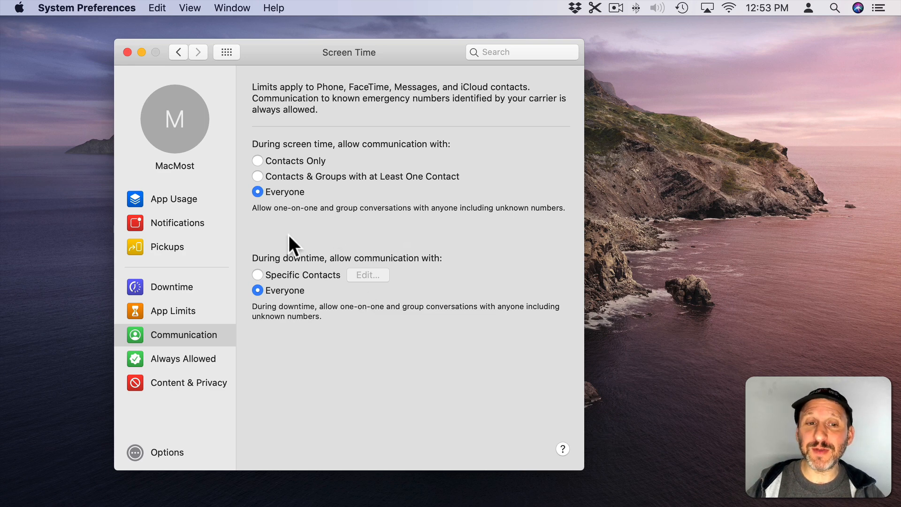
pyautogui.moveTo(367, 205)
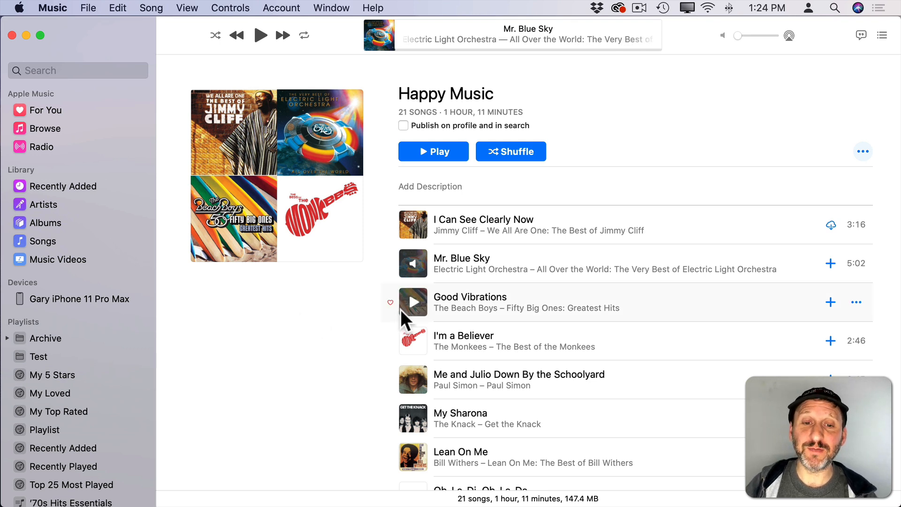
# Play Good Vibrations from the Happy Music playlist and show its synced lyrics
pyautogui.click(413, 303)
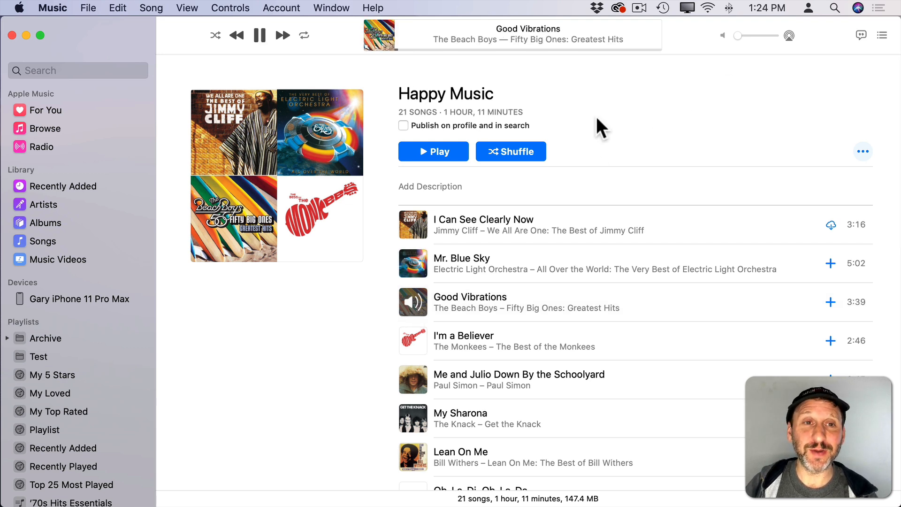
pyautogui.click(186, 8)
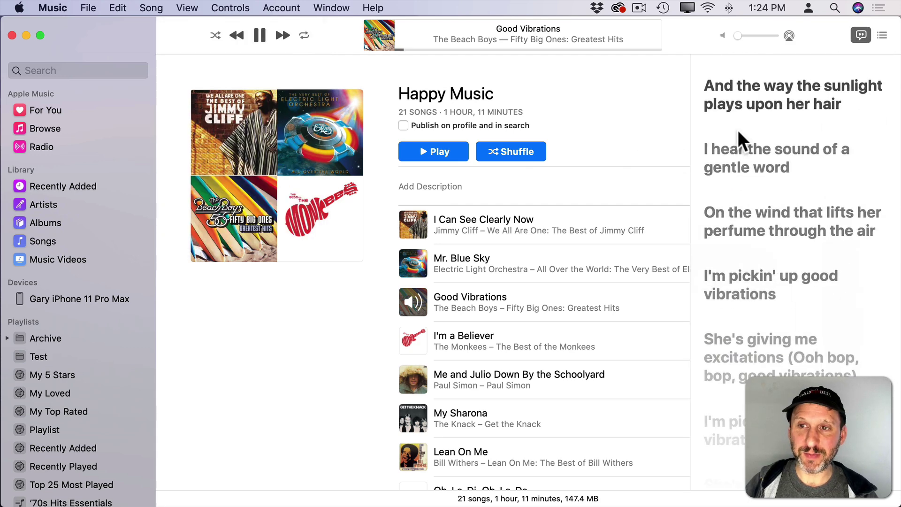
pyautogui.moveTo(583, 184)
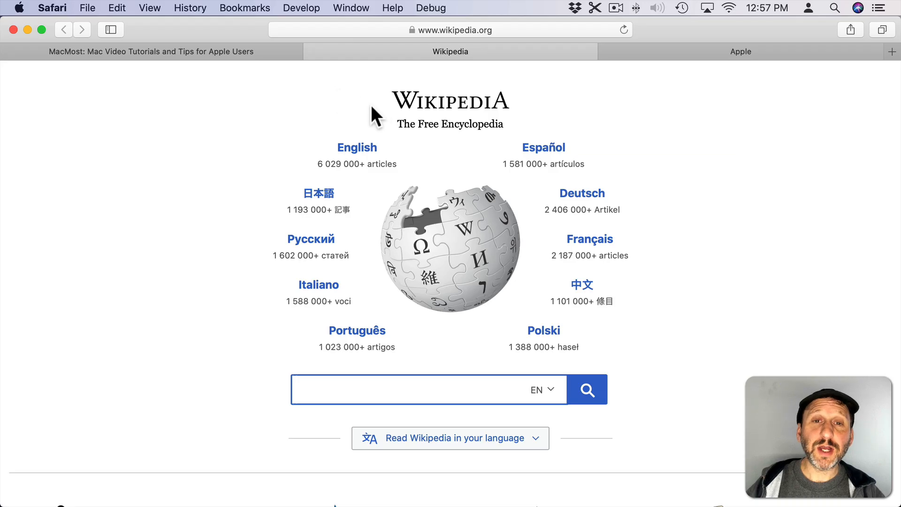
pyautogui.moveTo(369, 135)
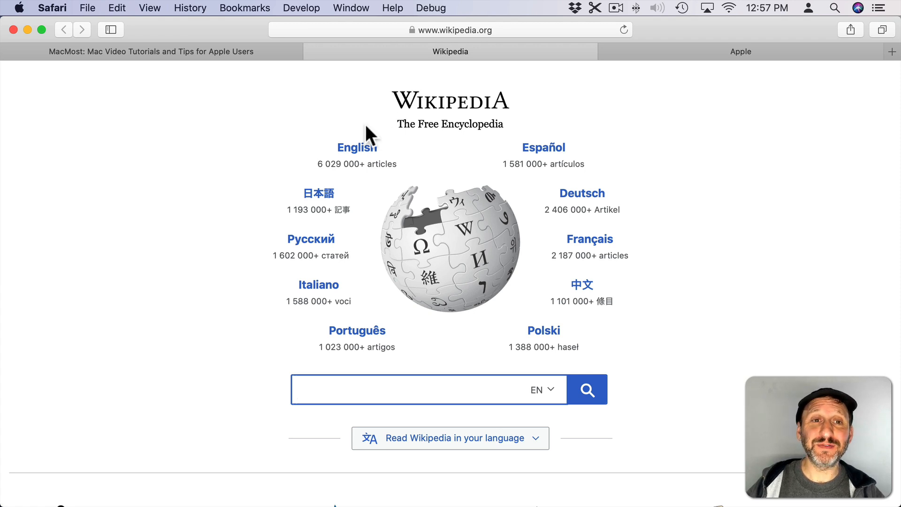
pyautogui.moveTo(396, 77)
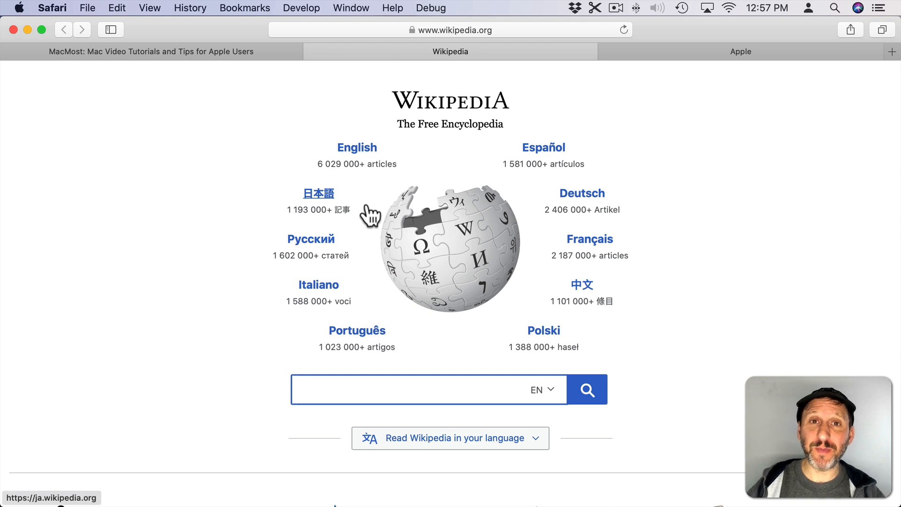
pyautogui.moveTo(474, 143)
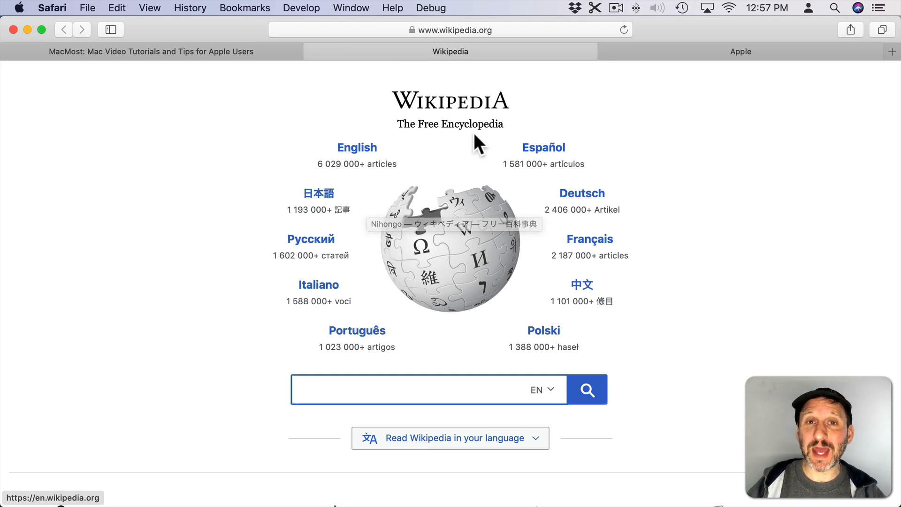
pyautogui.moveTo(375, 70)
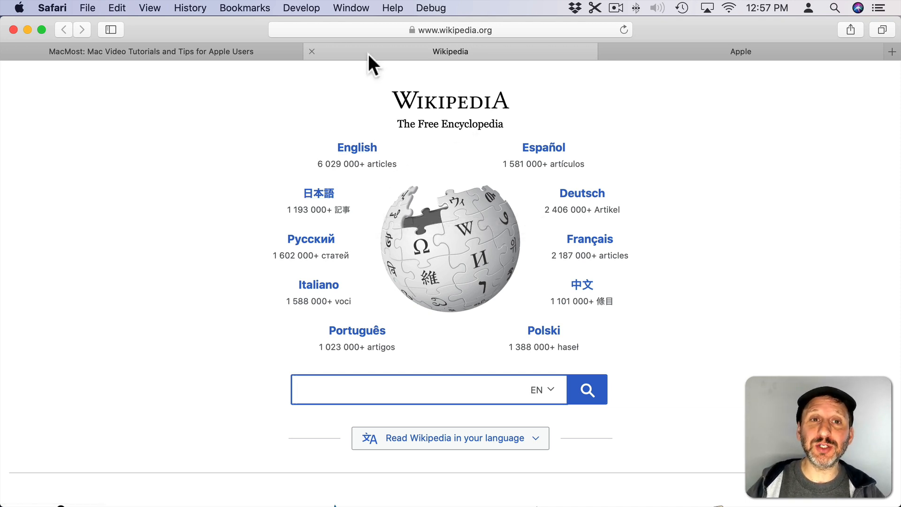
# Duplicate the Wikipedia tab in Safari
pyautogui.click(351, 7)
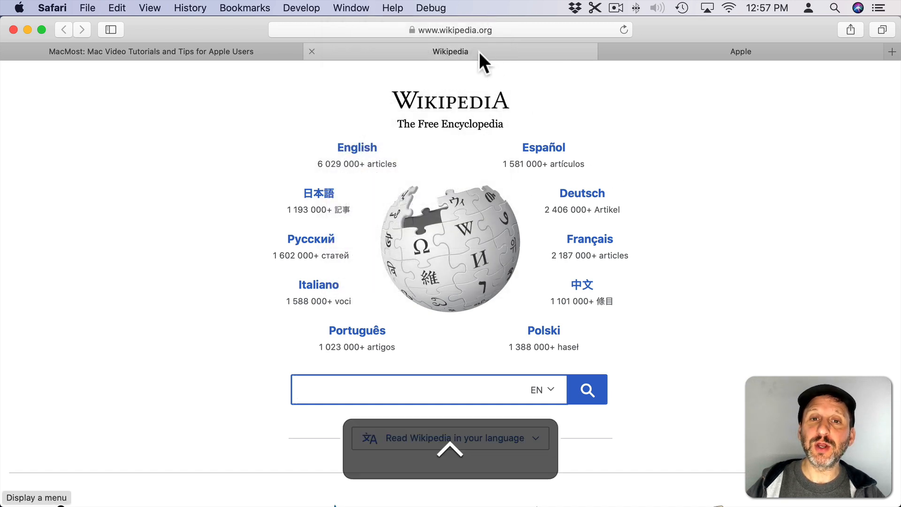
pyautogui.rightClick(450, 51)
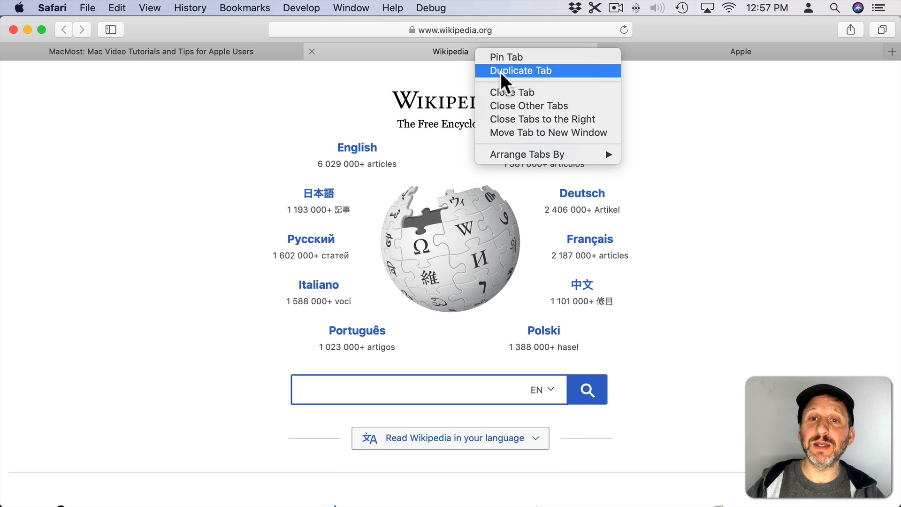
pyautogui.click(520, 71)
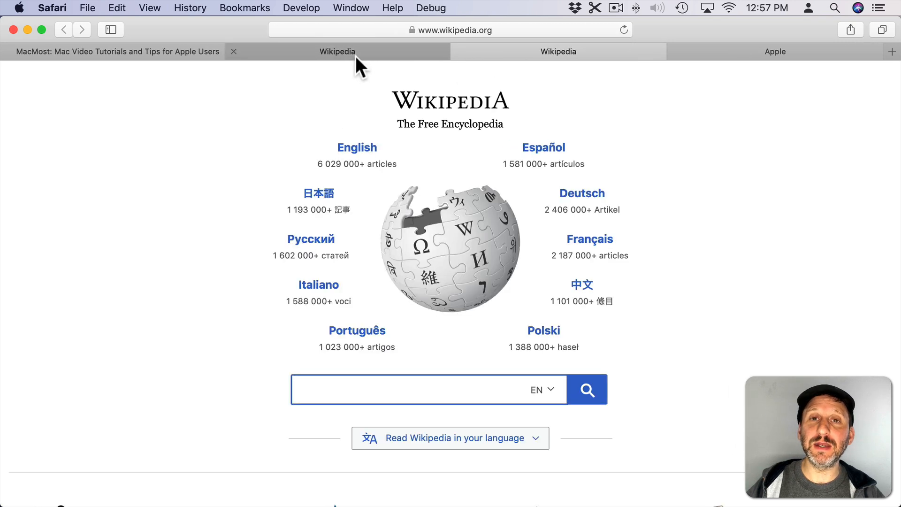
# From the first Wikipedia tab, close all tabs to its right, leaving MacMost and Wikipedia
pyautogui.click(420, 390)
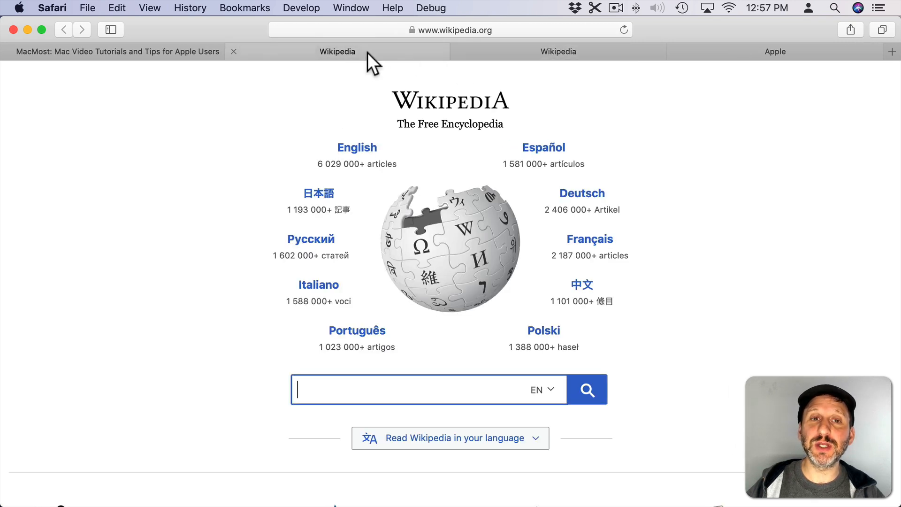
pyautogui.rightClick(337, 52)
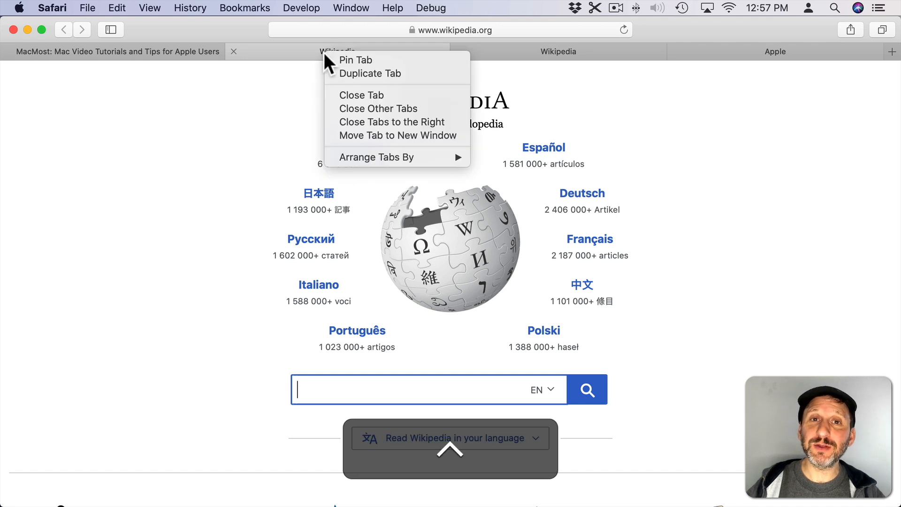
pyautogui.moveTo(358, 133)
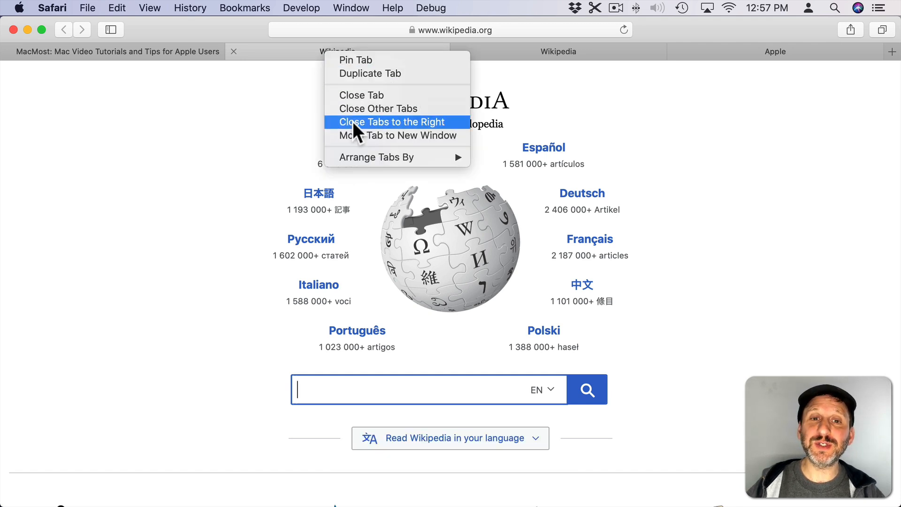
pyautogui.click(391, 122)
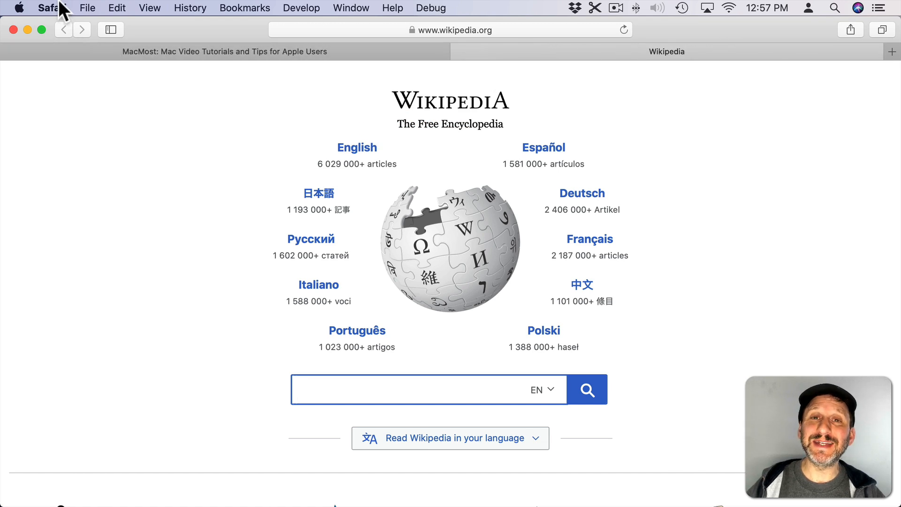
# Bring up Safari's Import From Google Chrome prompt with Bookmarks, History and Passwords checked
pyautogui.click(88, 8)
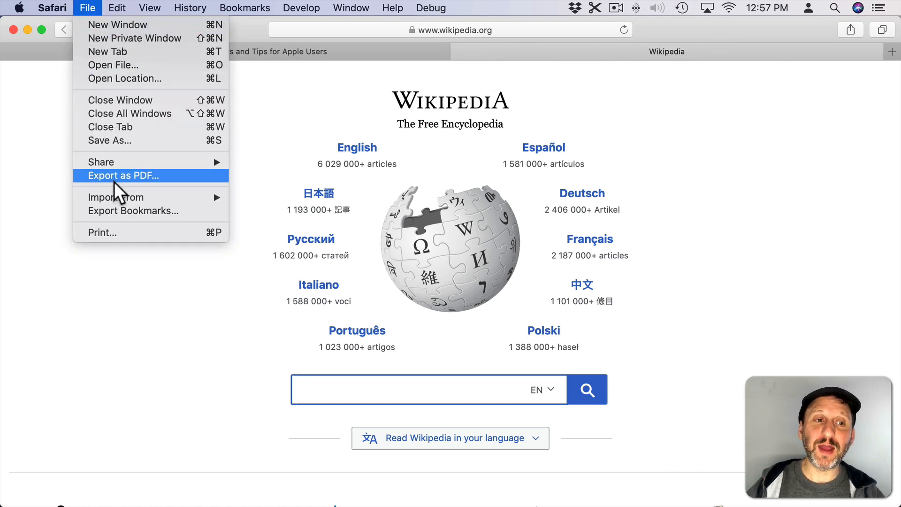
pyautogui.click(117, 197)
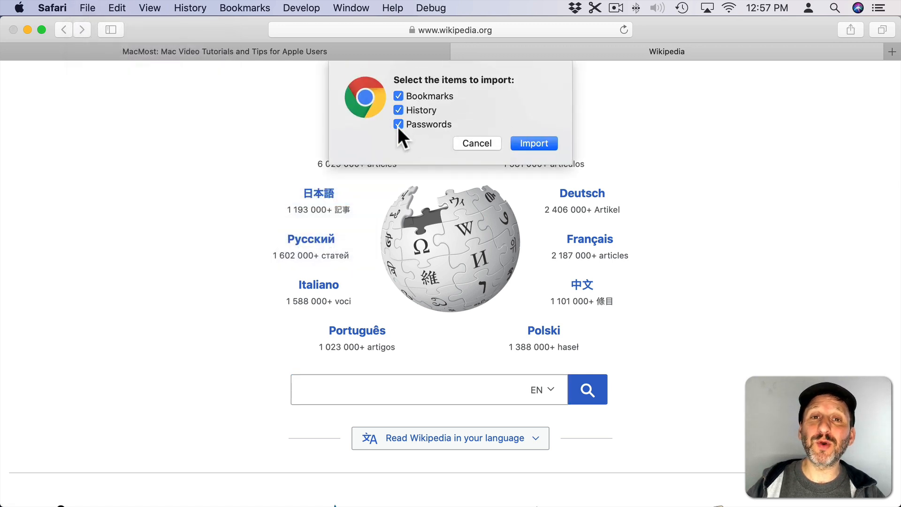
pyautogui.moveTo(436, 140)
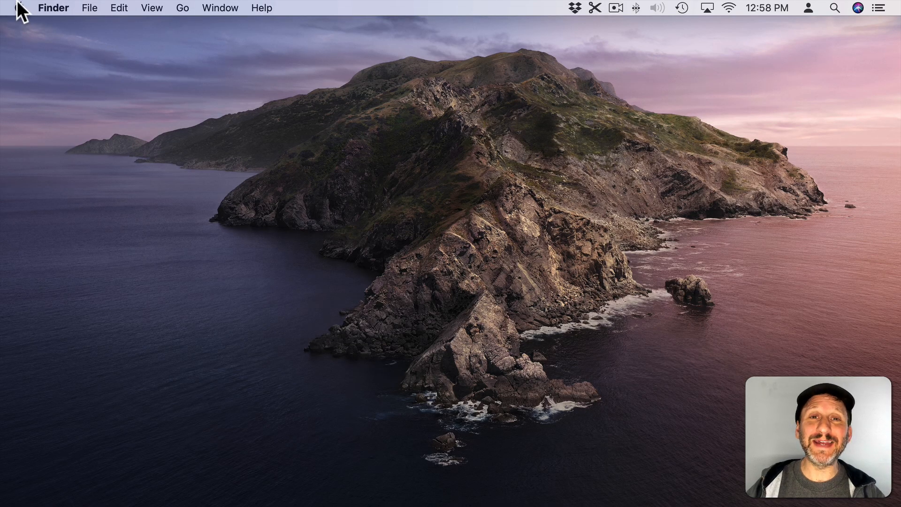
pyautogui.moveTo(36, 51)
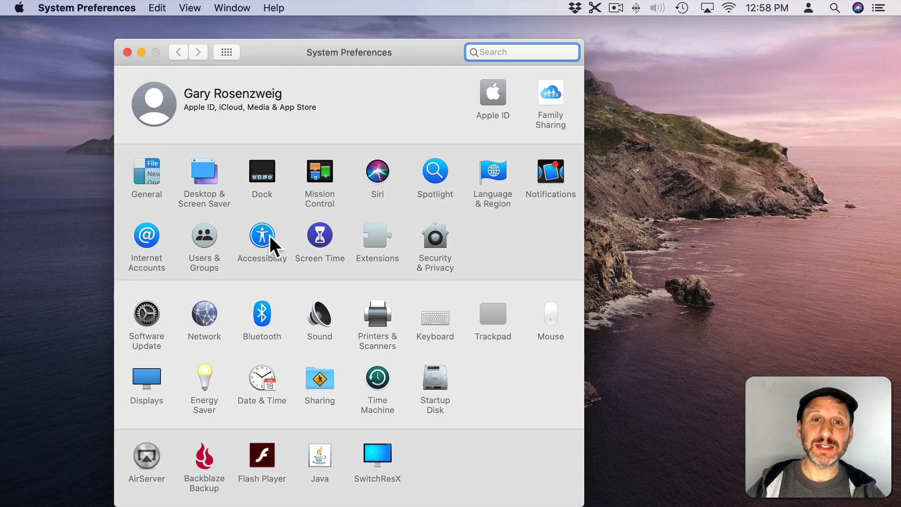
# Enable head pointer under Accessibility > Pointer Control > Alternate Control Methods
pyautogui.click(262, 234)
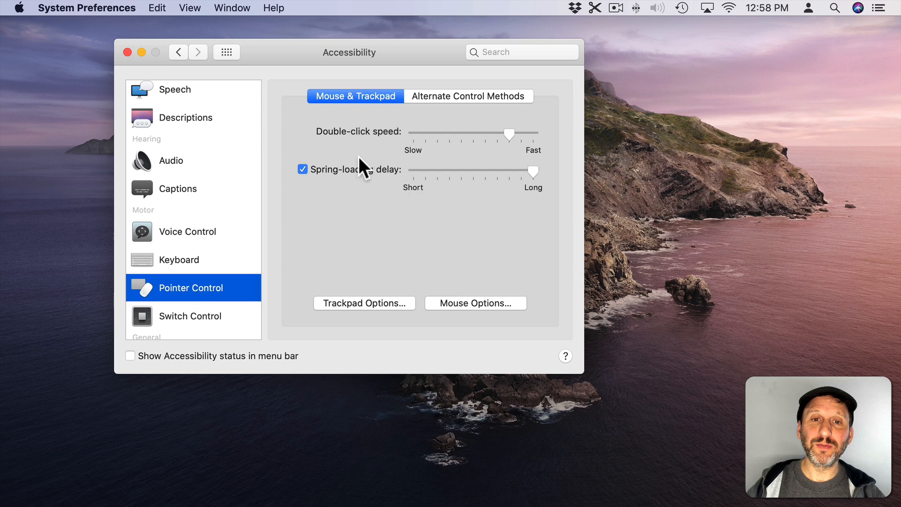
pyautogui.click(469, 96)
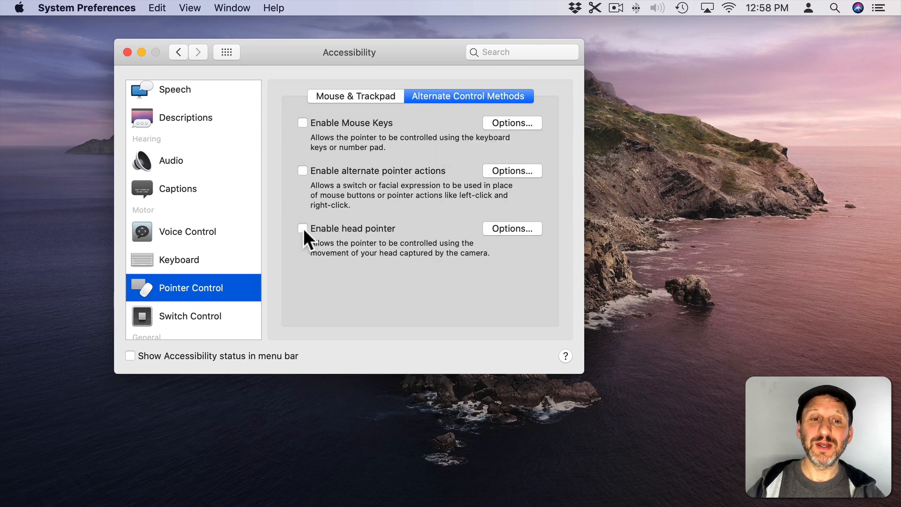
pyautogui.click(303, 228)
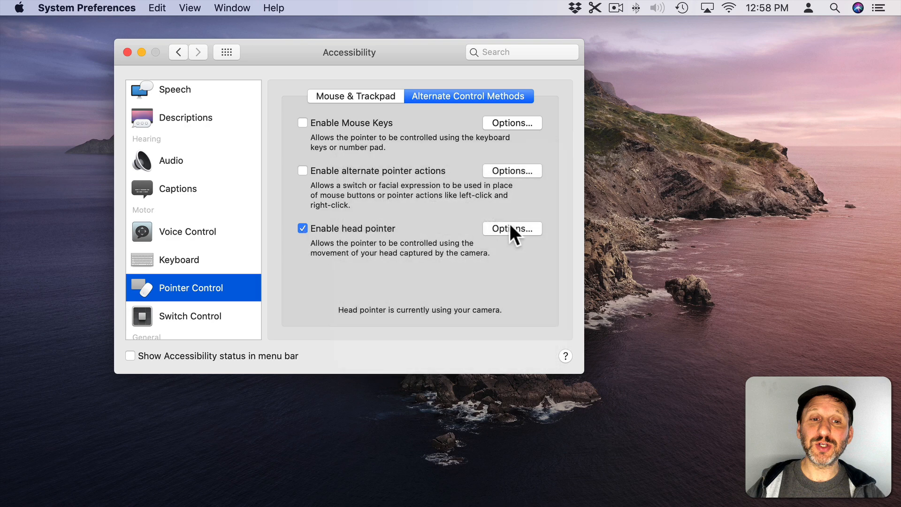
pyautogui.click(512, 228)
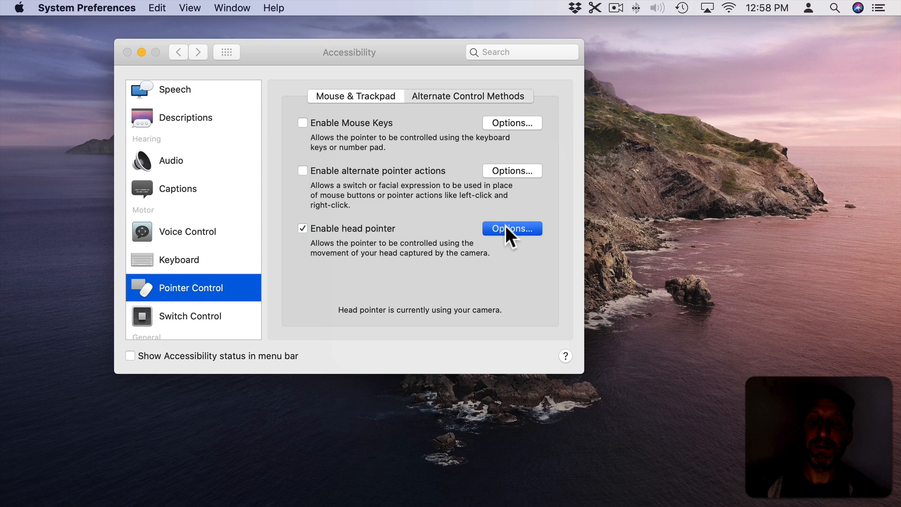
# Set the head pointer to move Relative to Head at 50% speed and confirm with OK
pyautogui.click(512, 228)
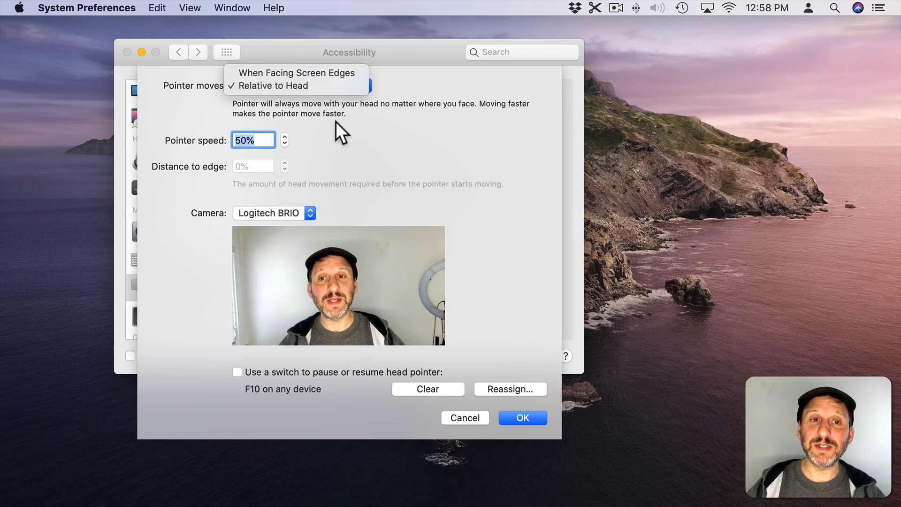
pyautogui.click(272, 85)
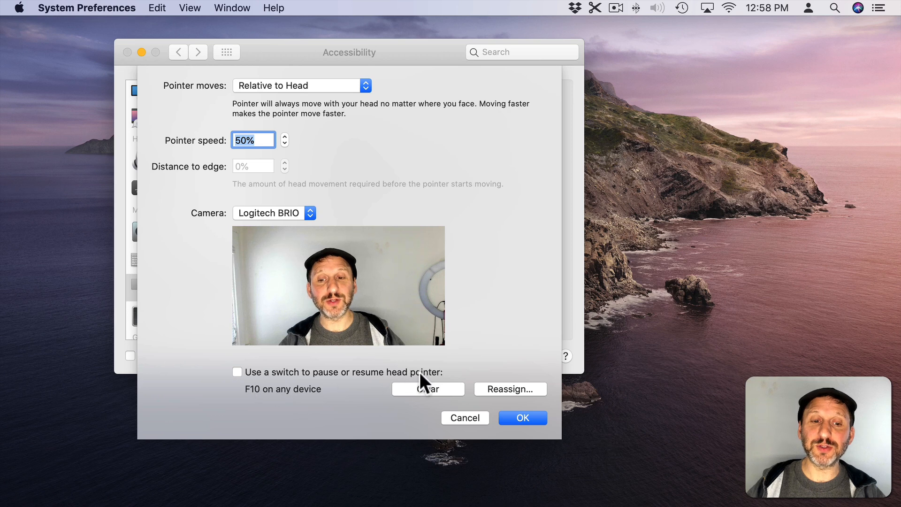
pyautogui.moveTo(519, 436)
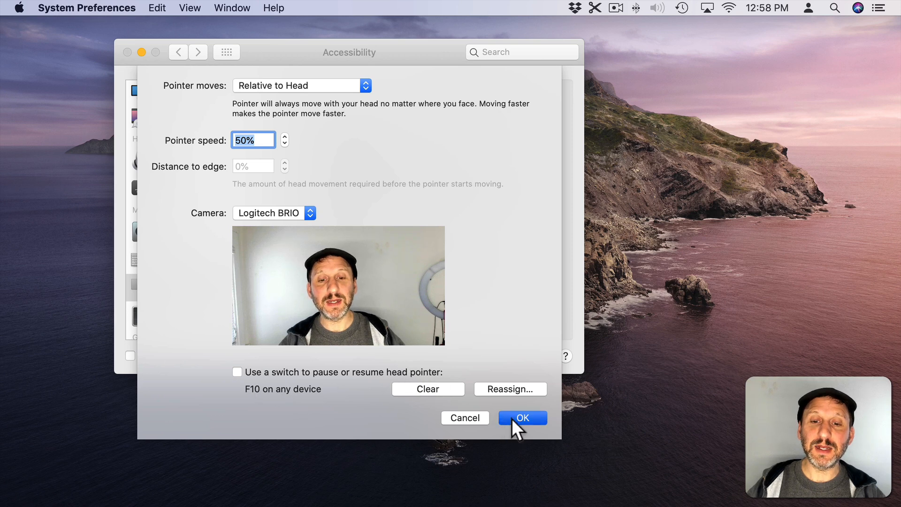
pyautogui.click(522, 418)
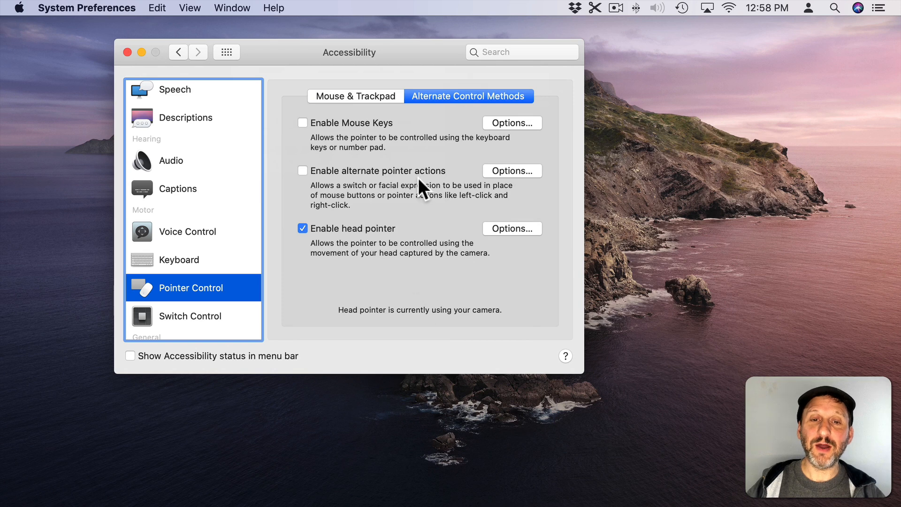